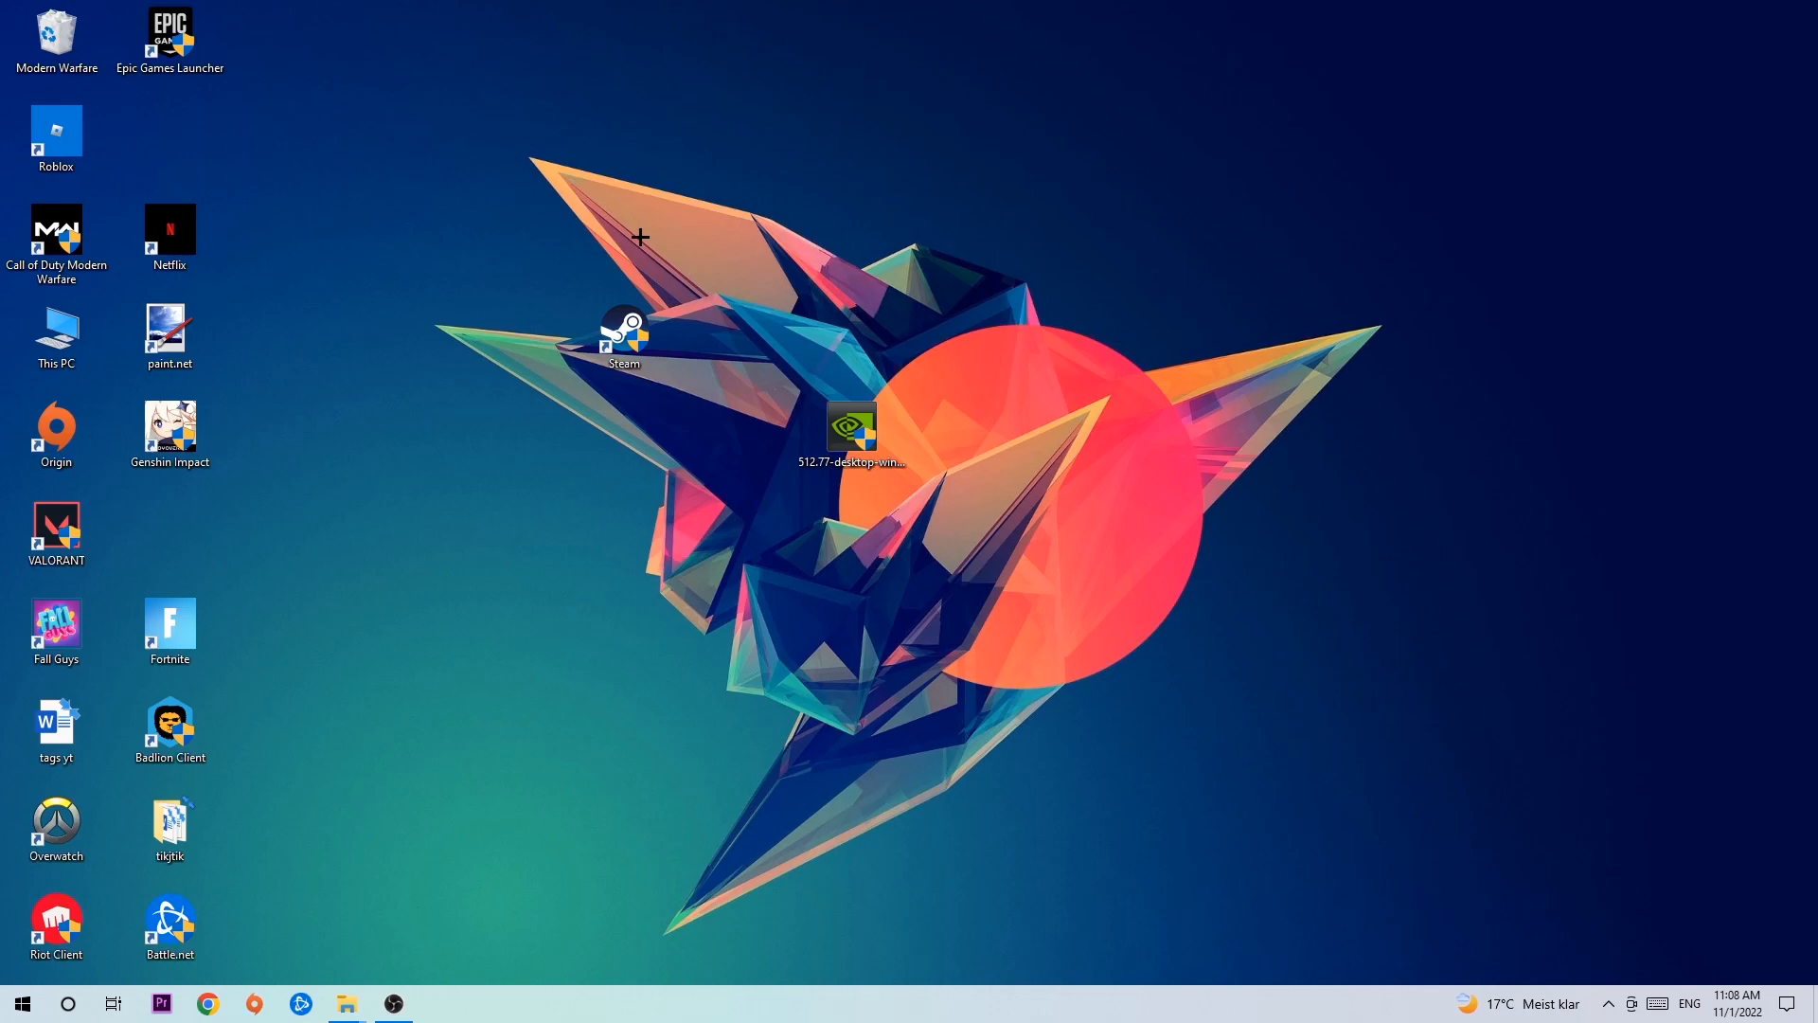
mouse_move(635, 236)
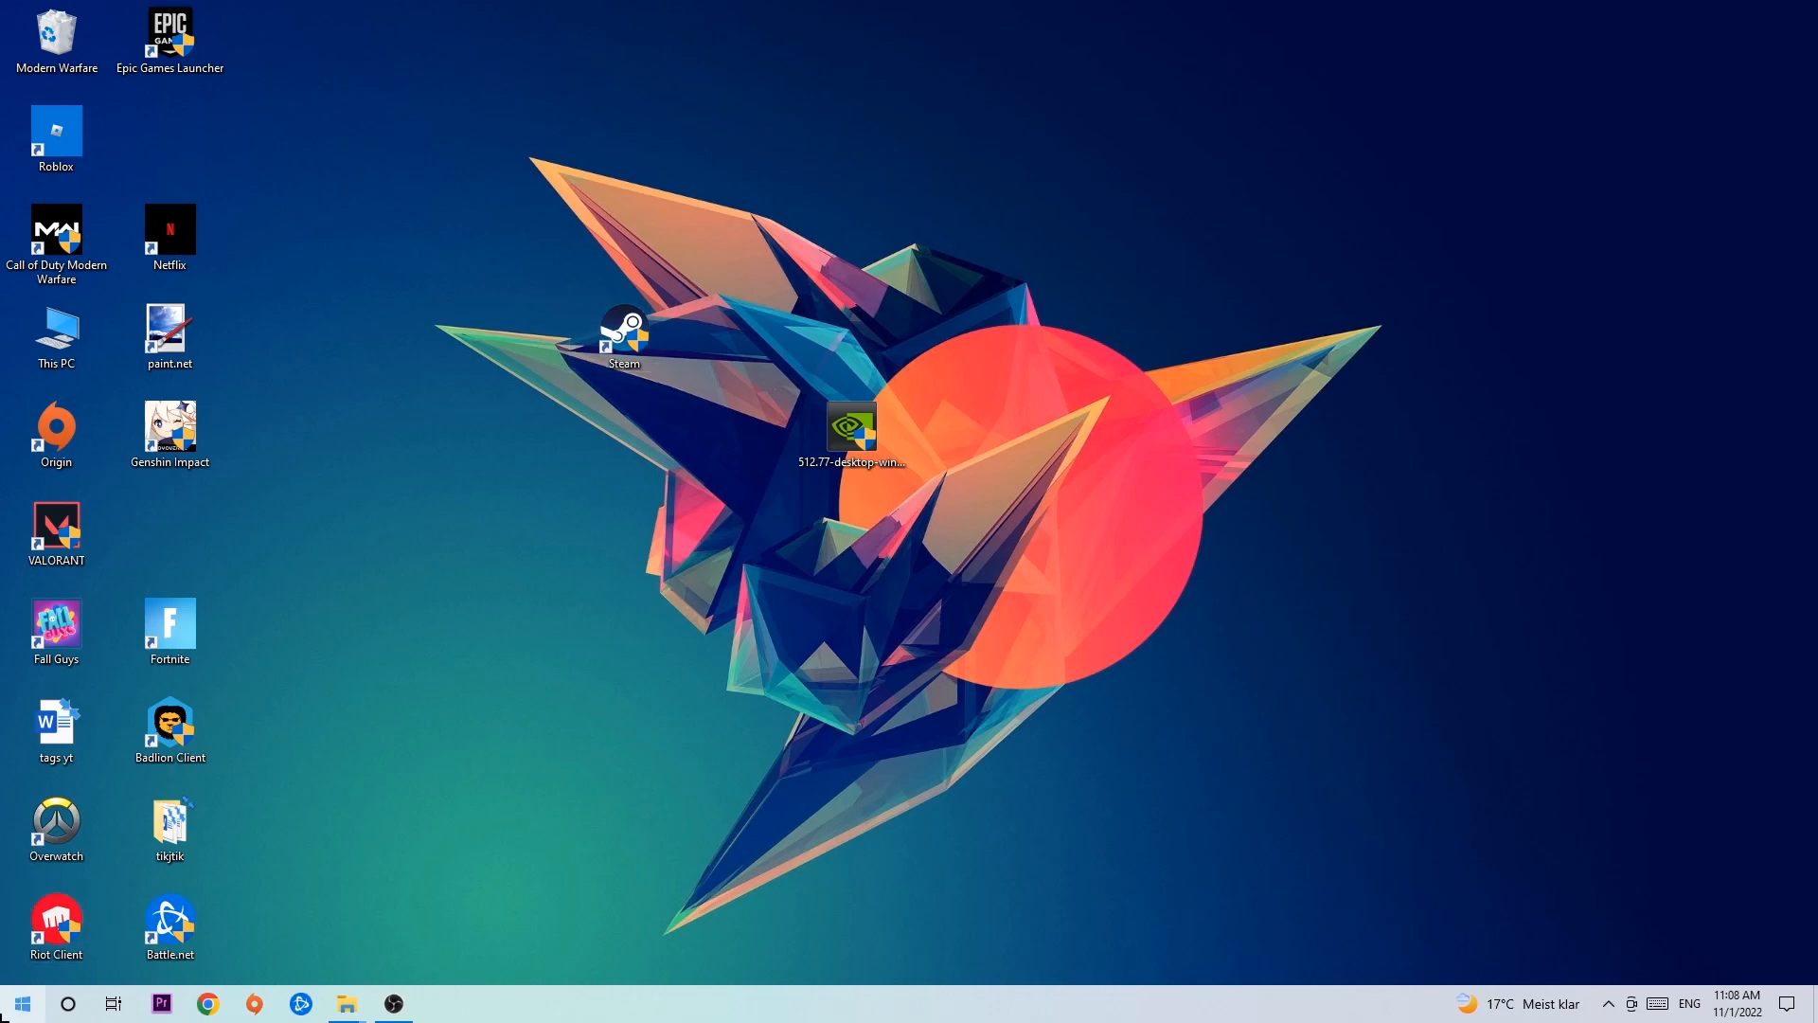
Step: Open Windows search to look up Windows Defender Firewall
click(20, 1003)
text(wind)
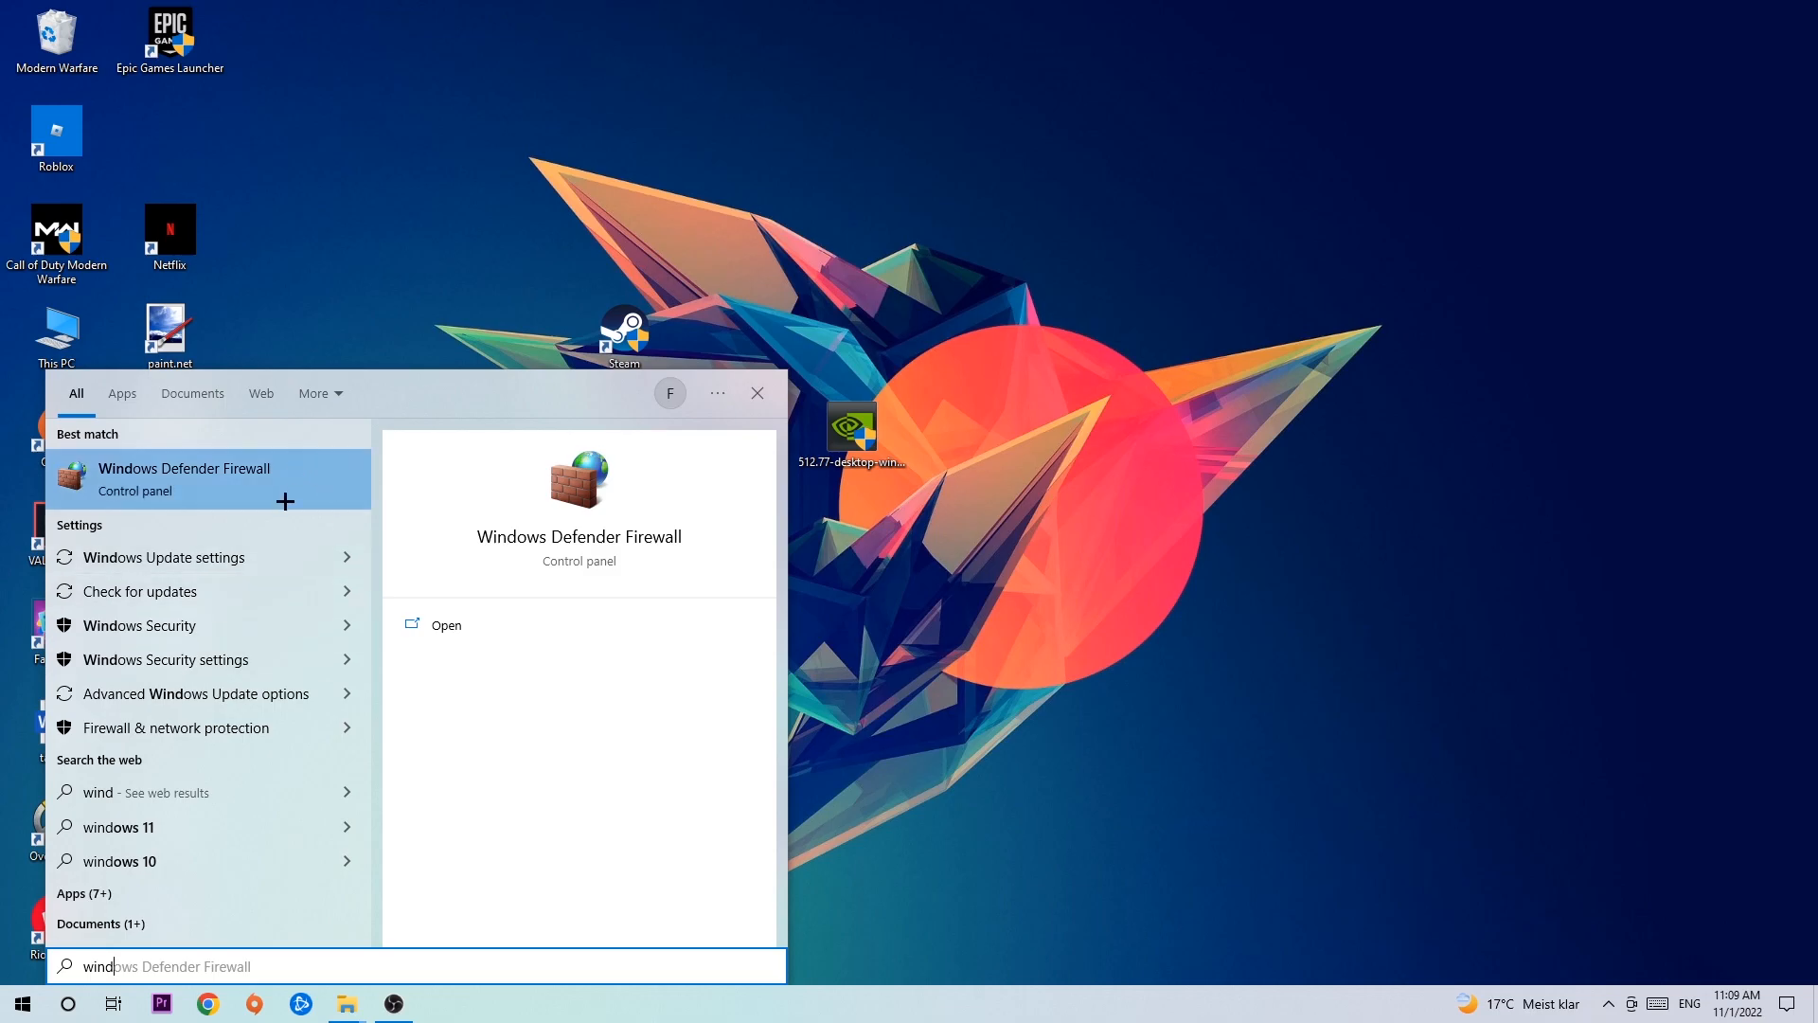
Step: Launch Windows Defender Firewall and go to the allowed apps page
click(183, 479)
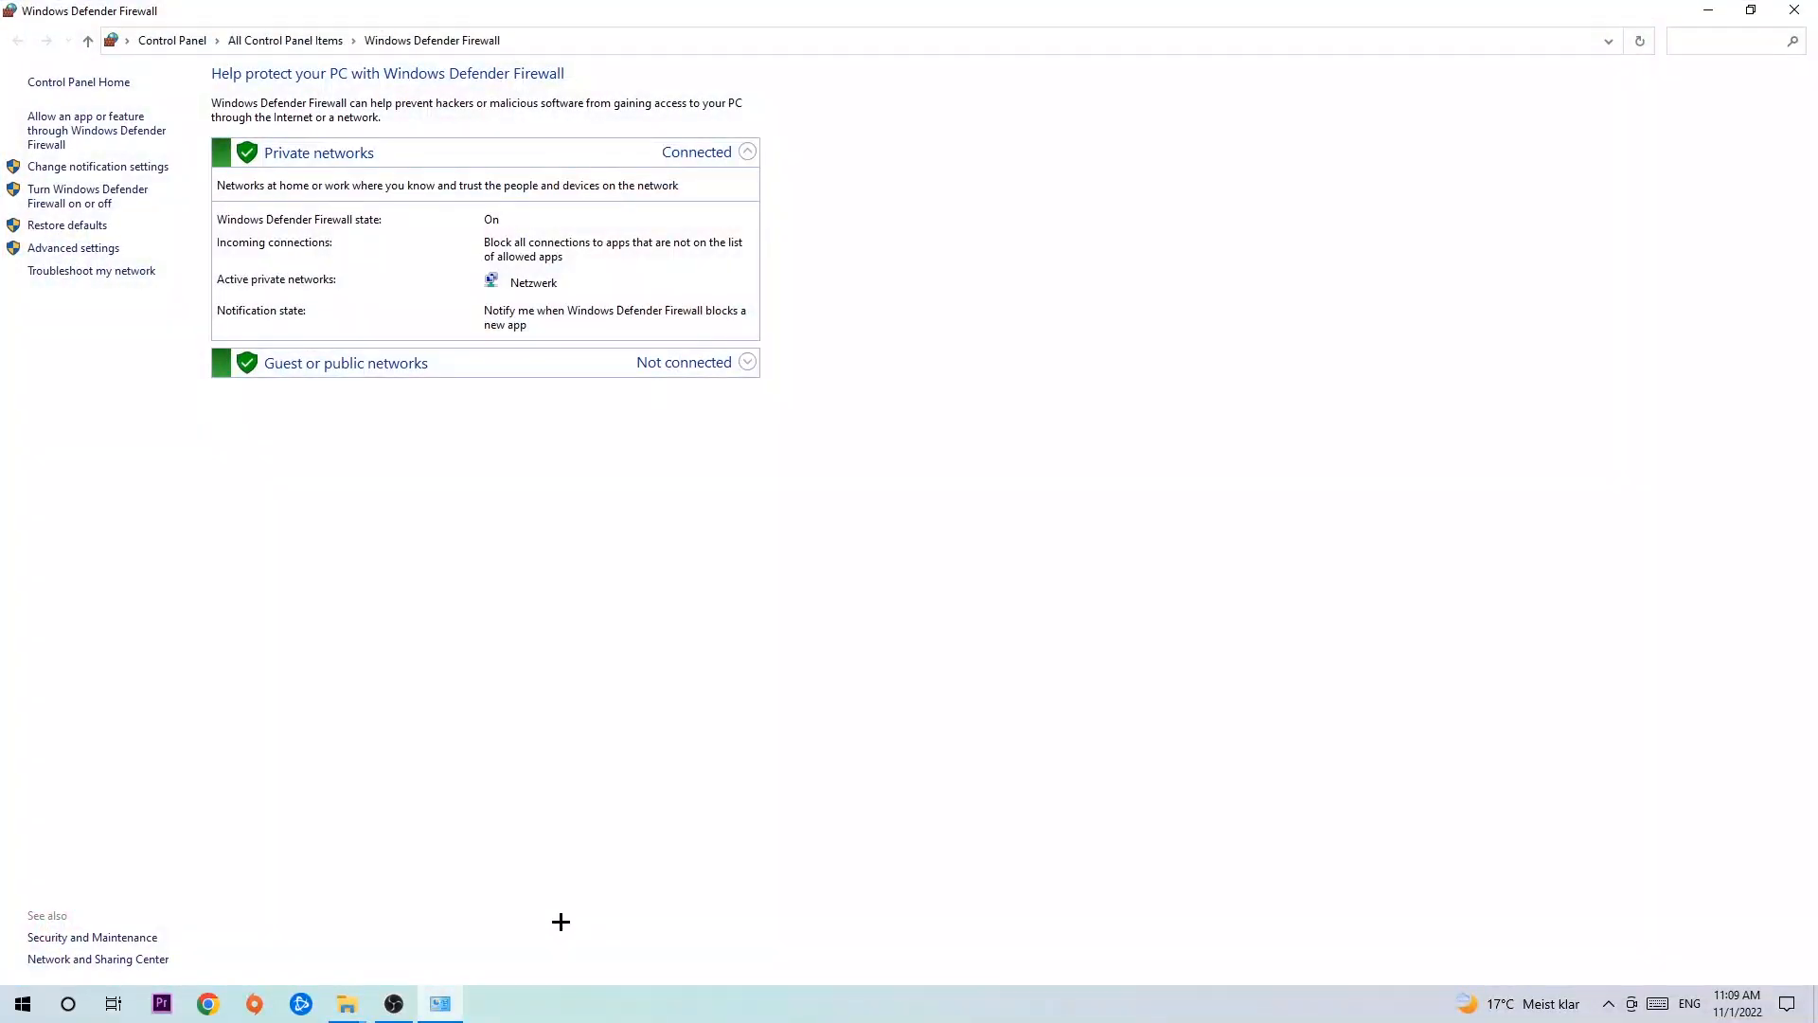
mouse_move(97, 130)
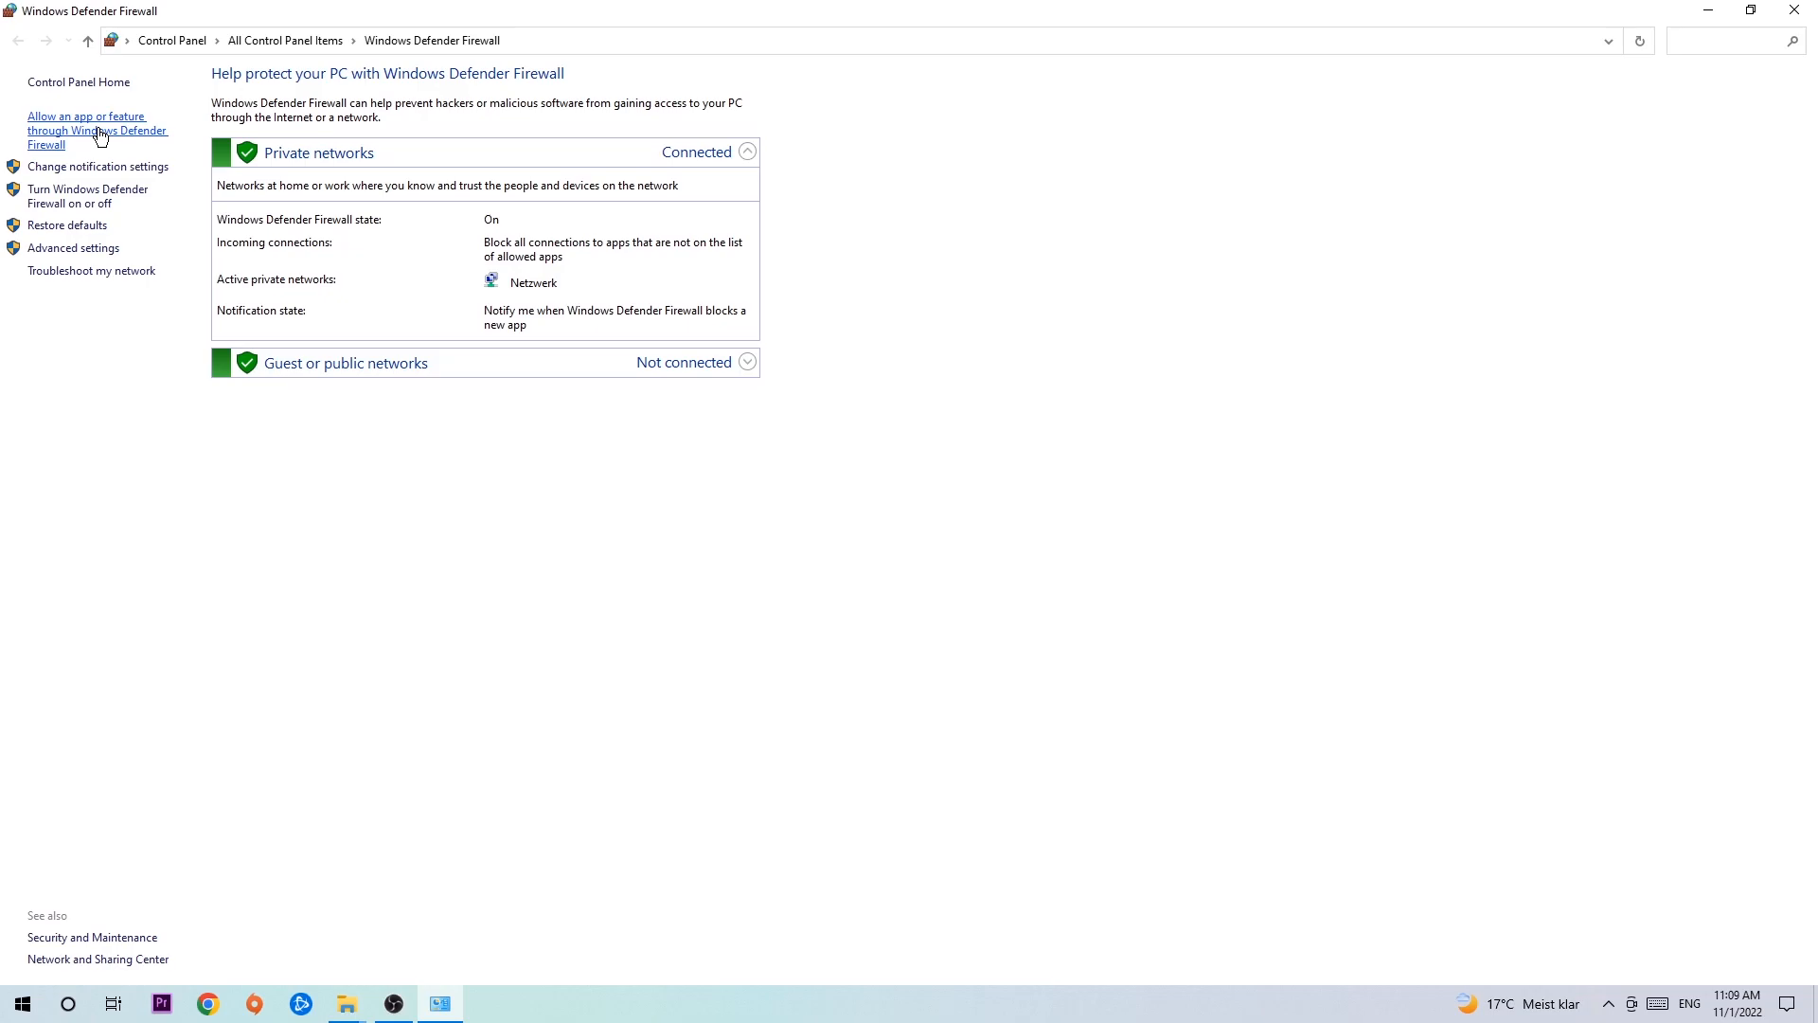
click(97, 130)
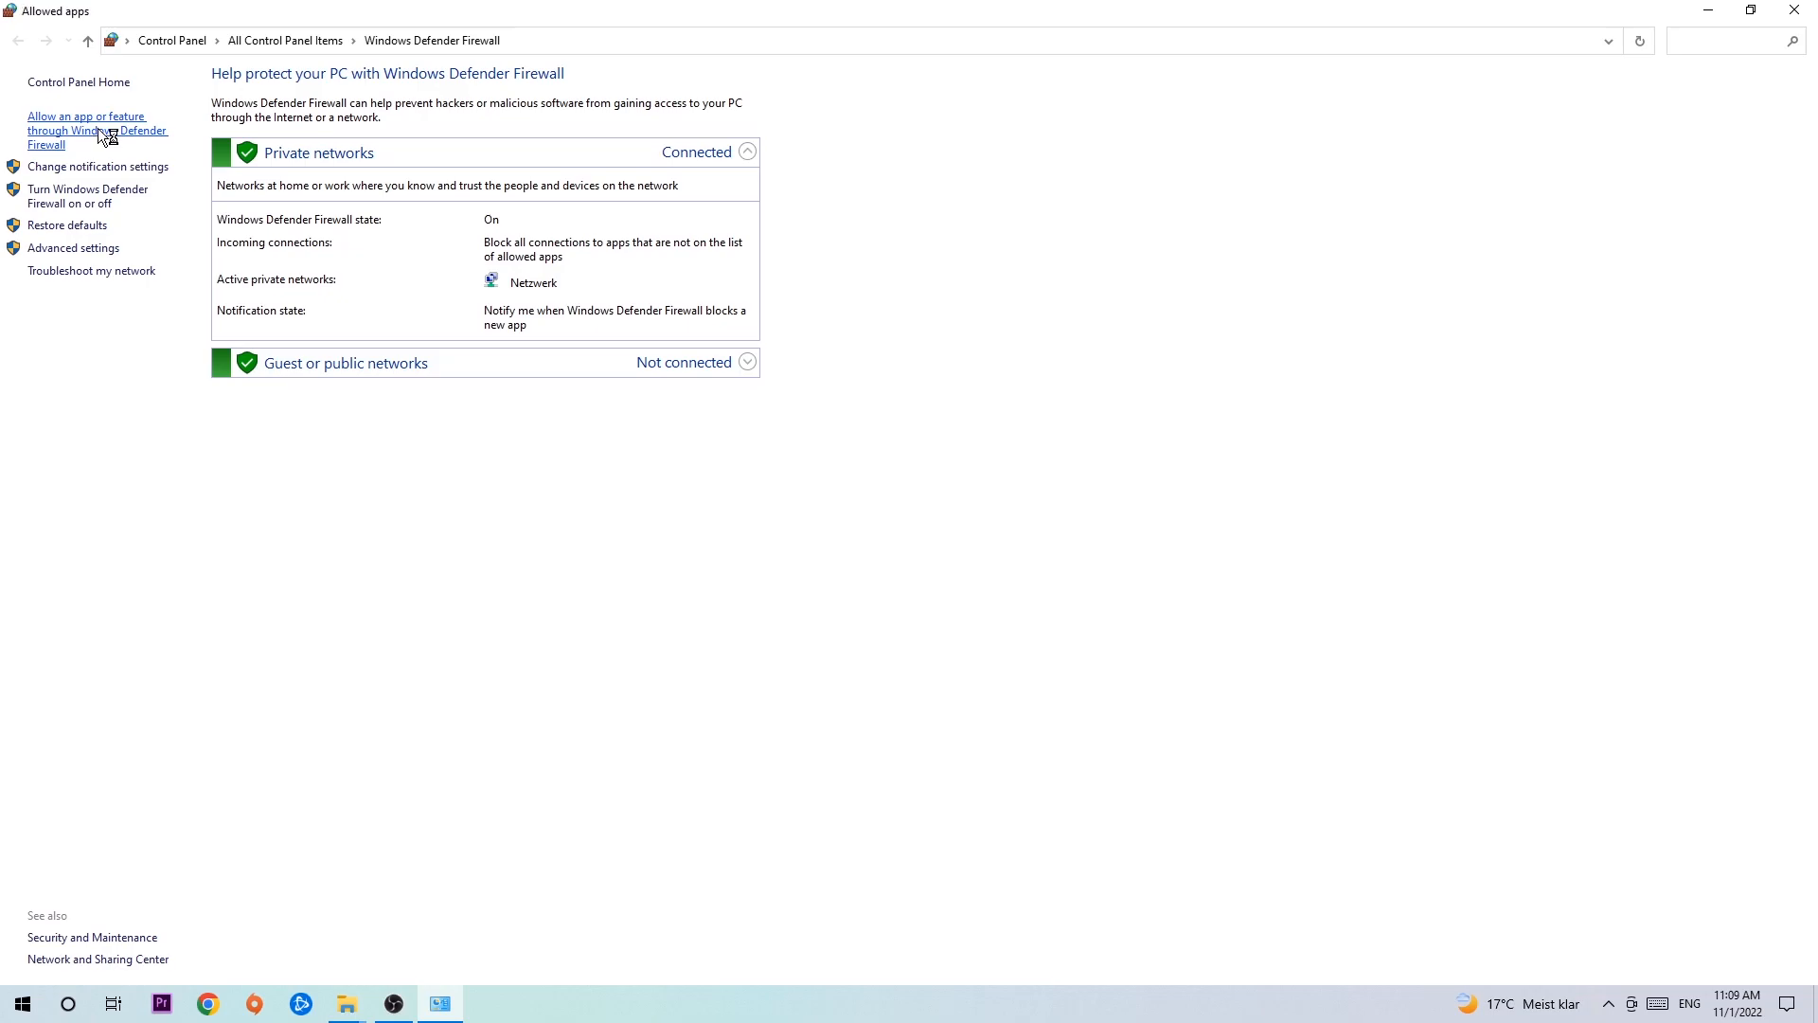
Step: Unlock the allowed apps list with Change settings
click(98, 130)
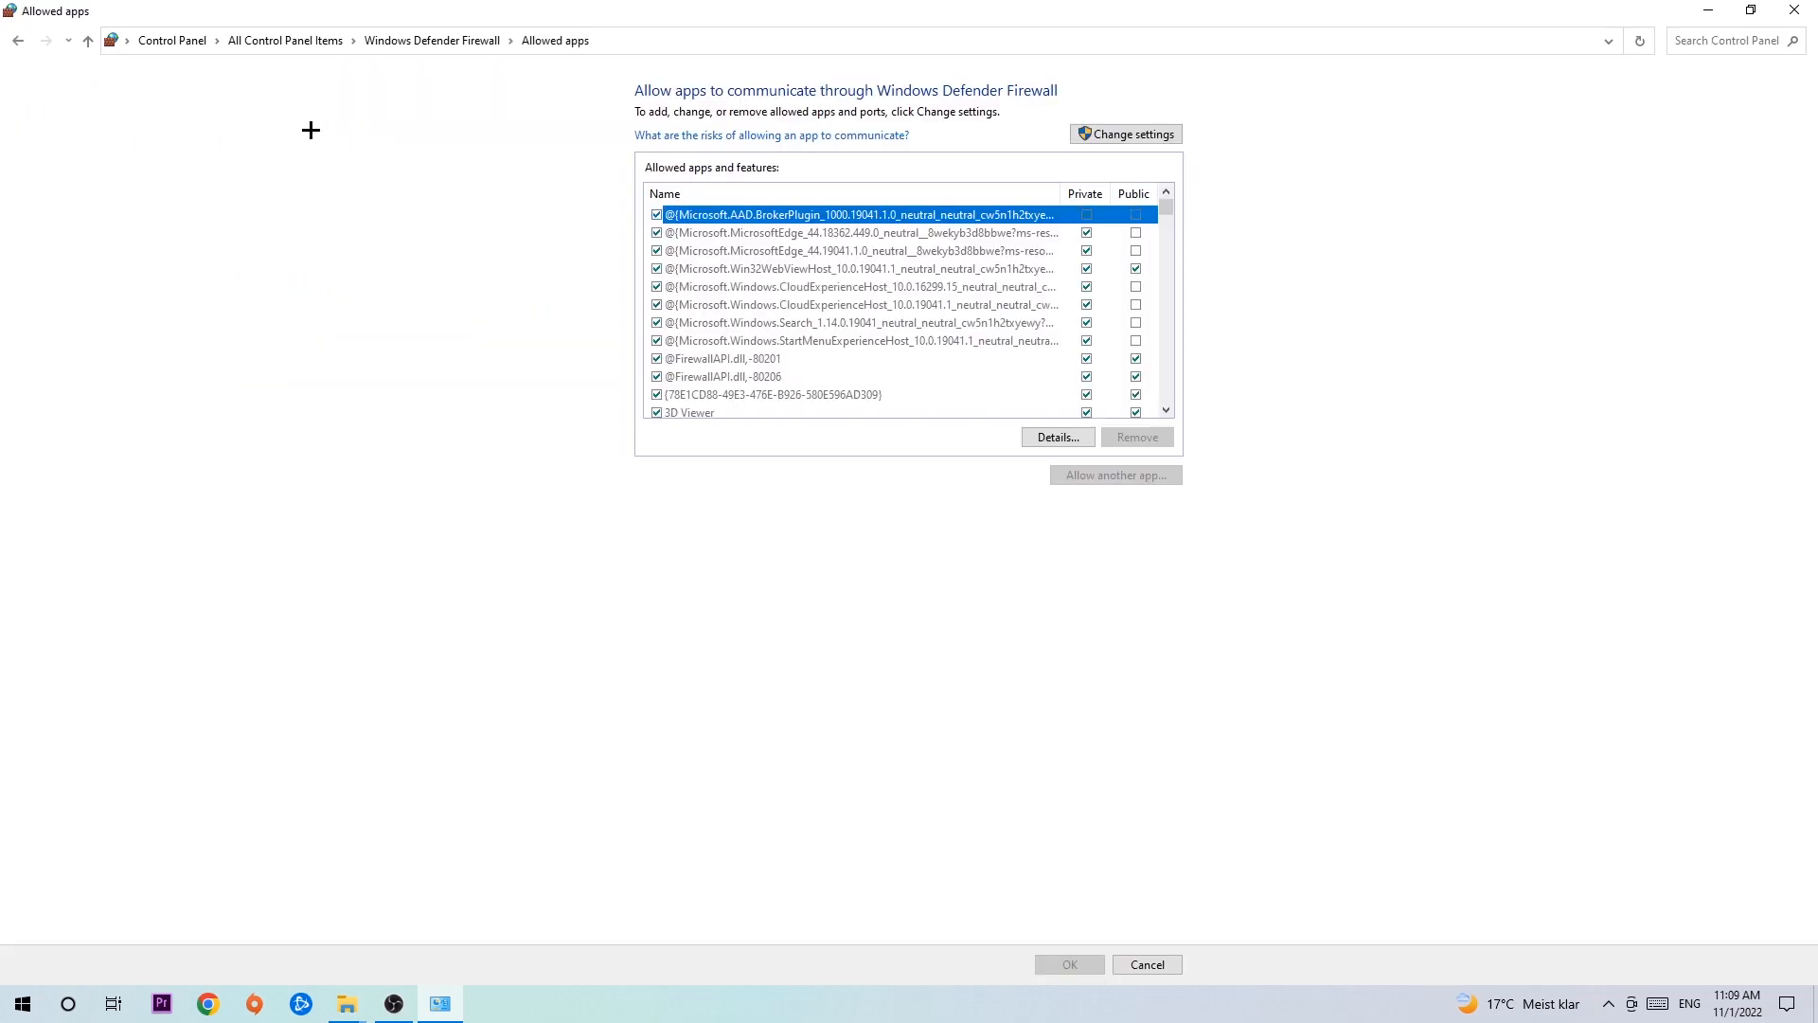
click(1124, 133)
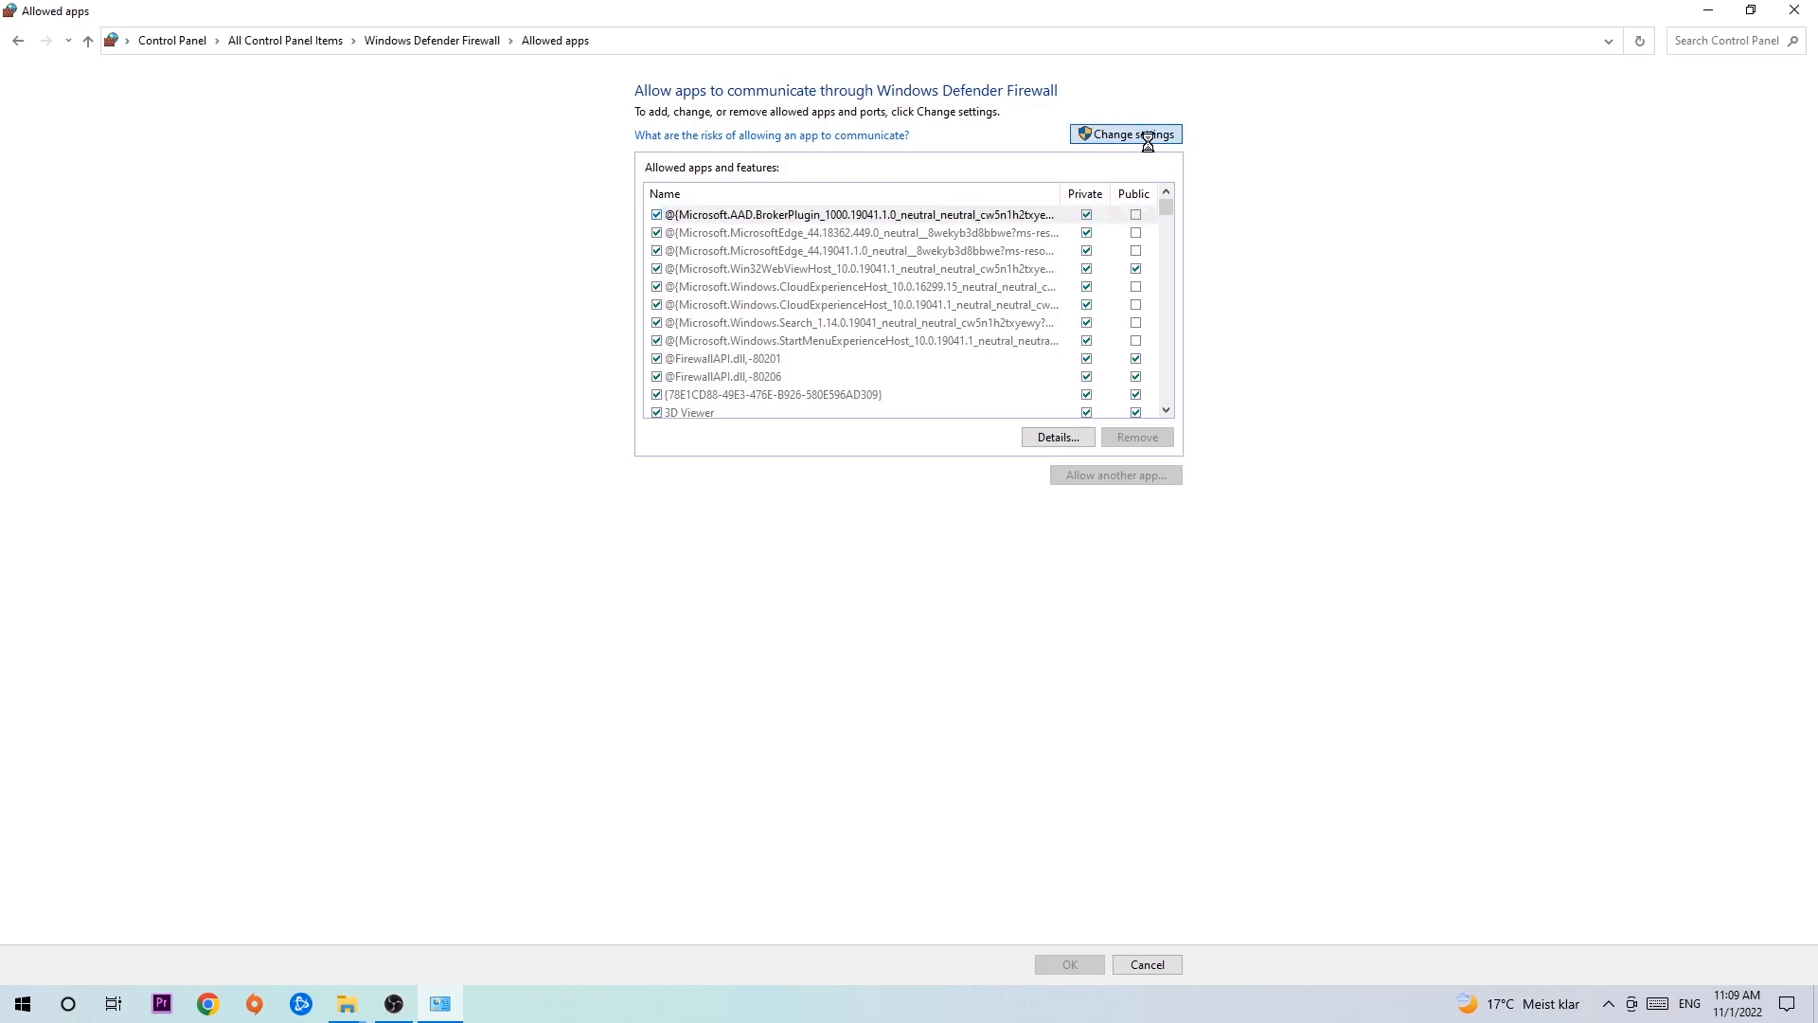
click(1124, 133)
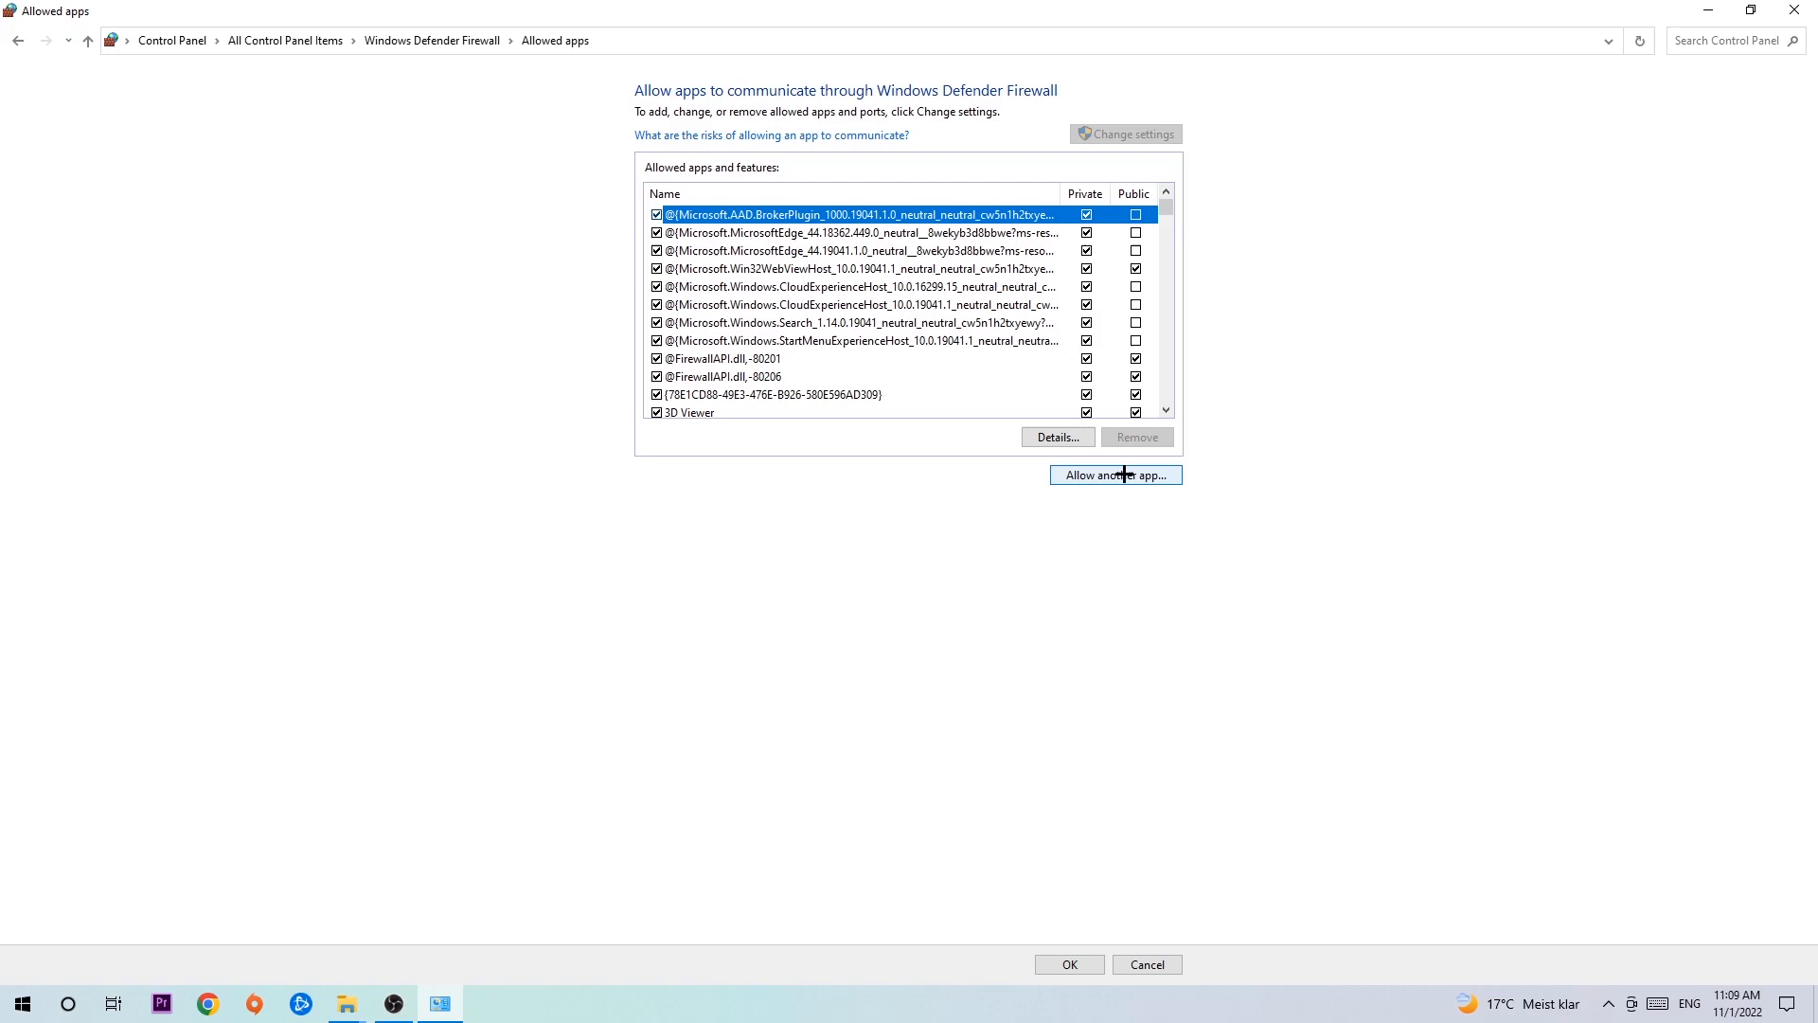
mouse_move(1127, 452)
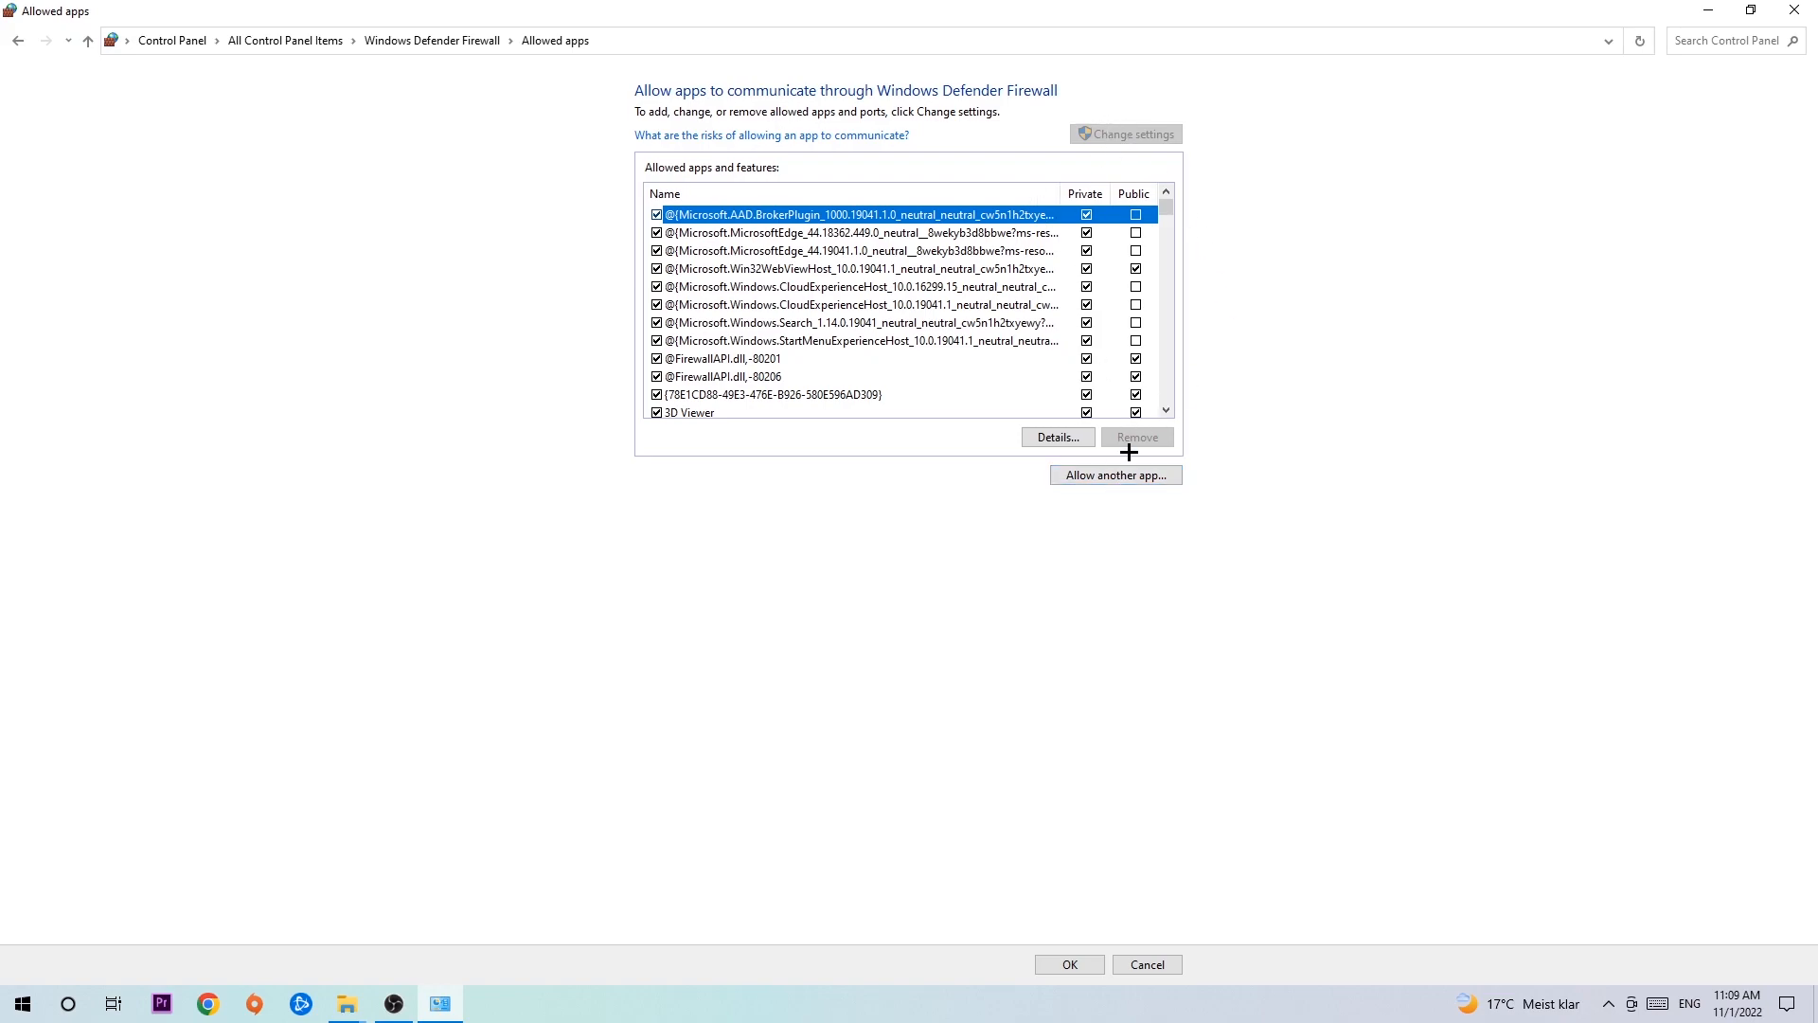
Step: Open the Add an app dialog, then cancel browsing so no path is chosen
click(1113, 474)
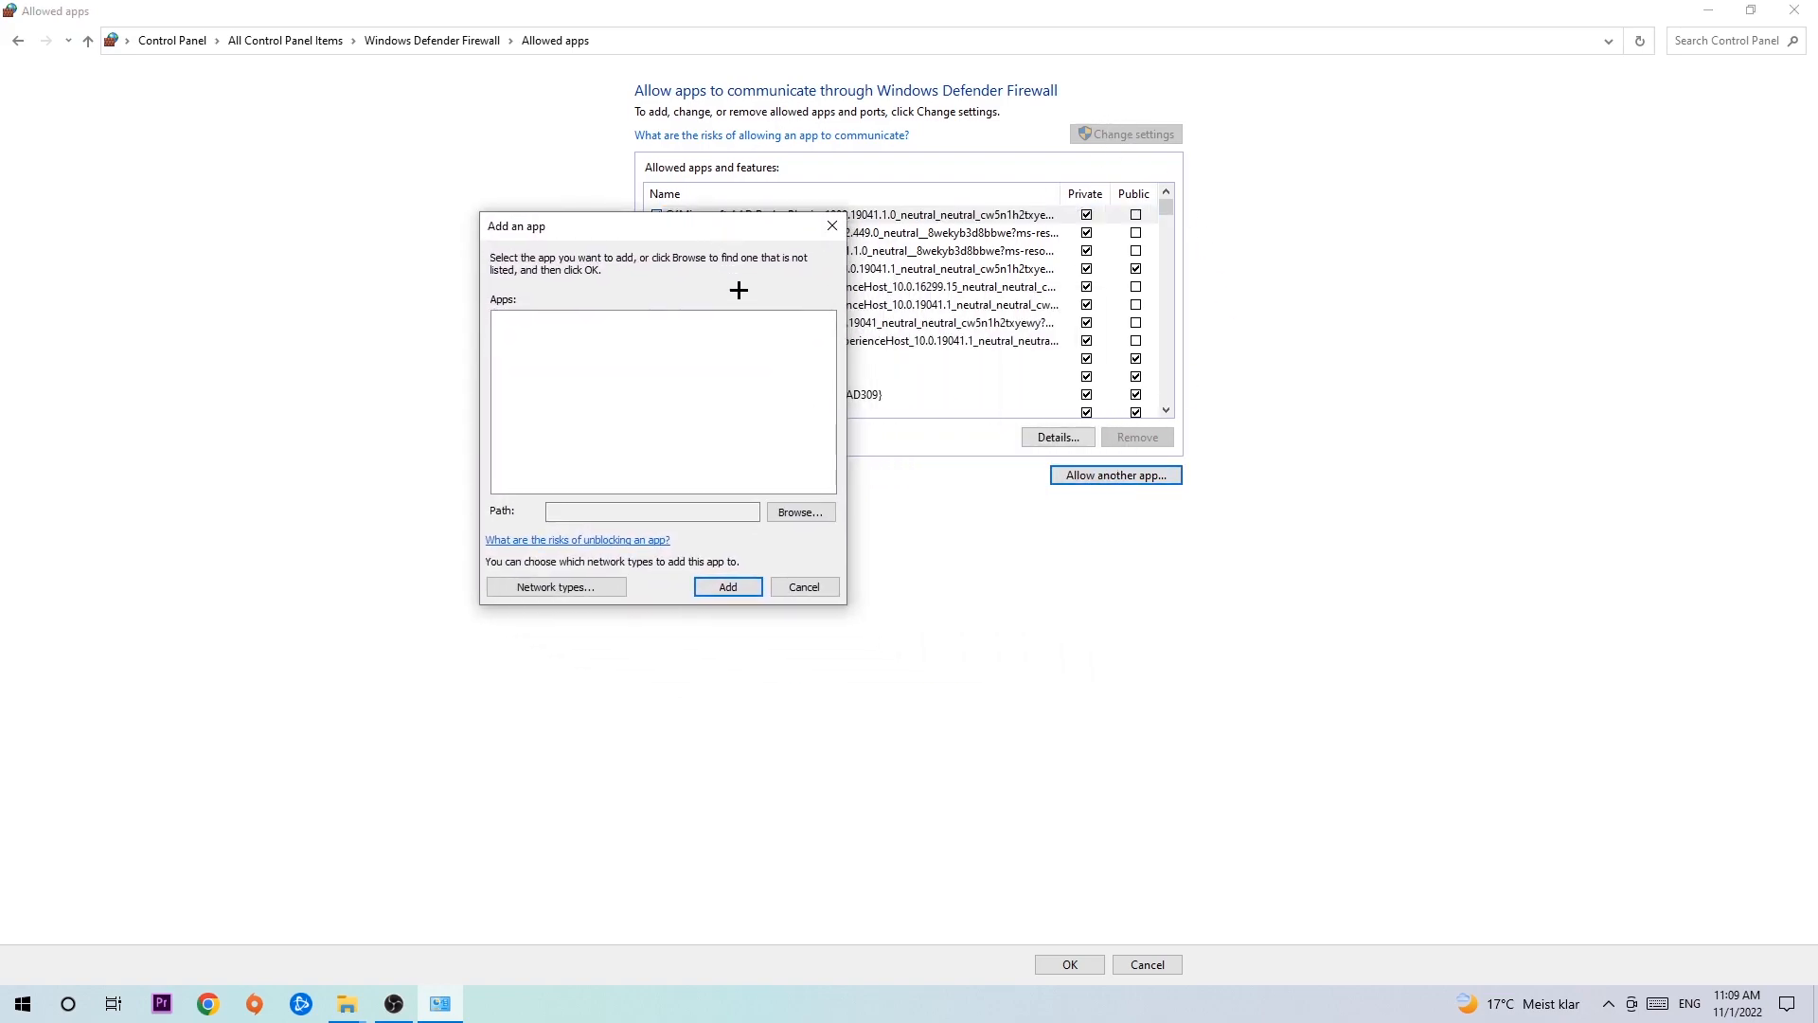
mouse_move(683, 393)
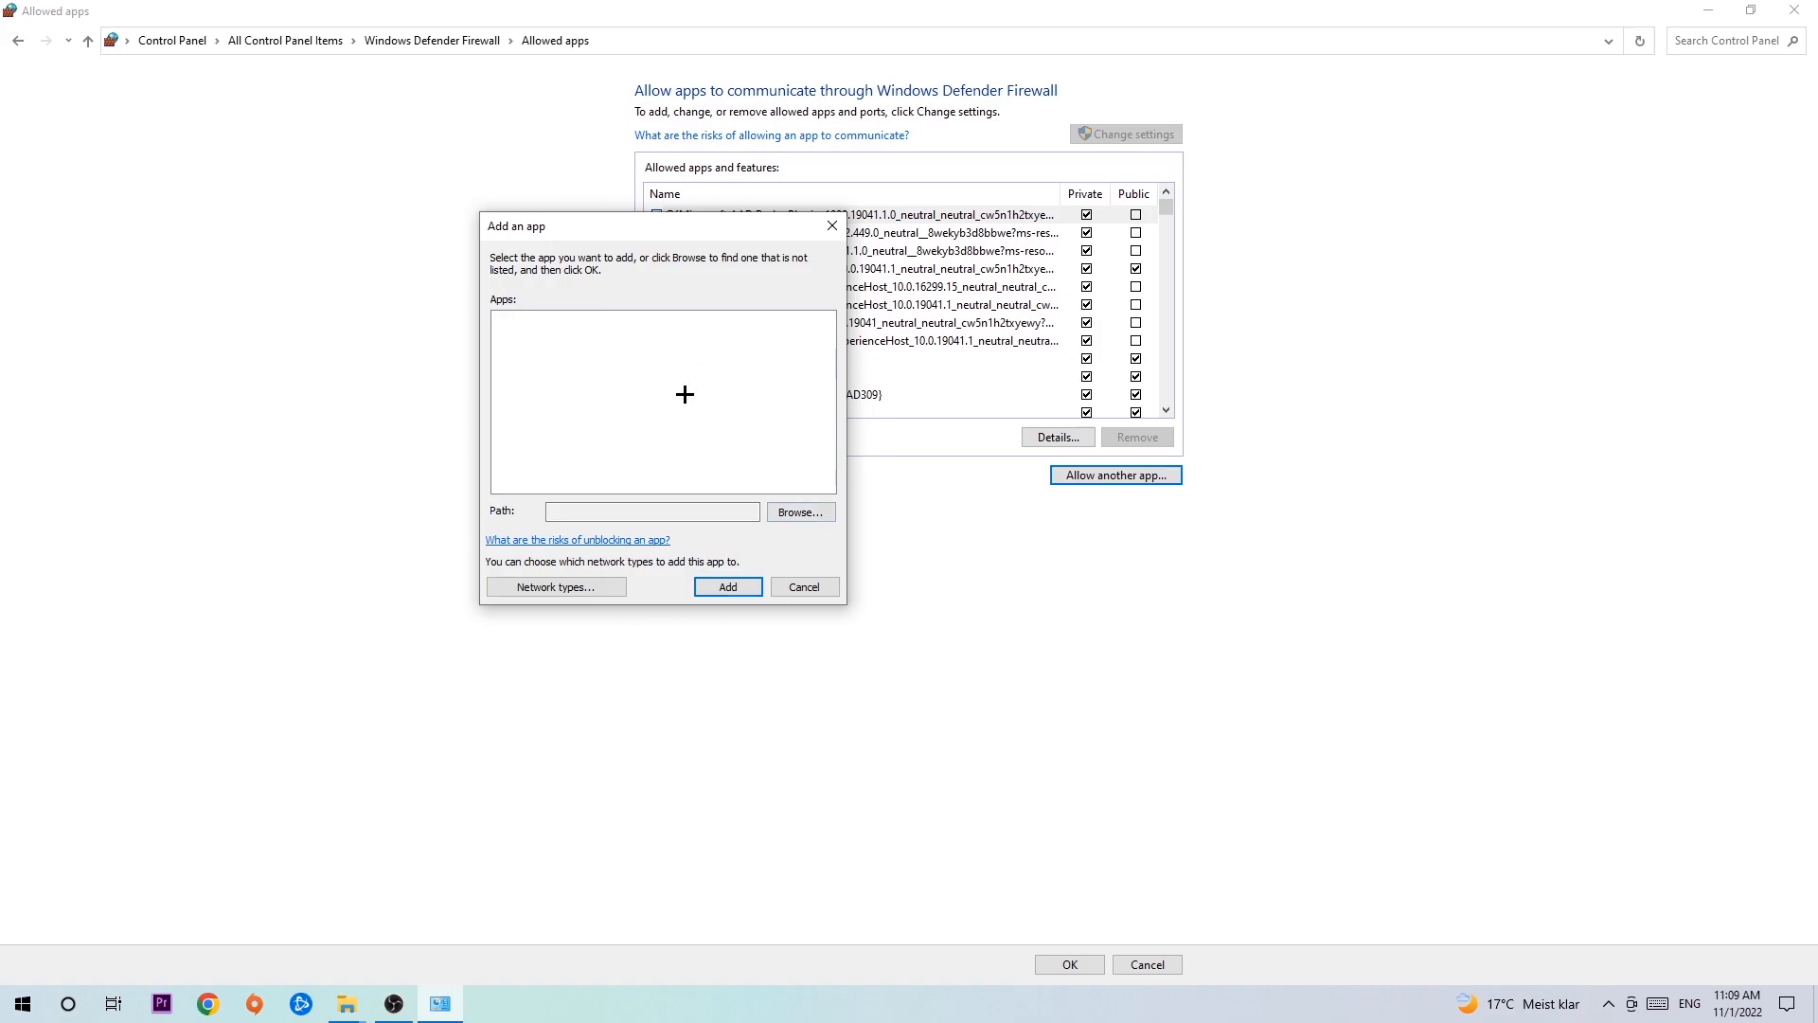
click(799, 511)
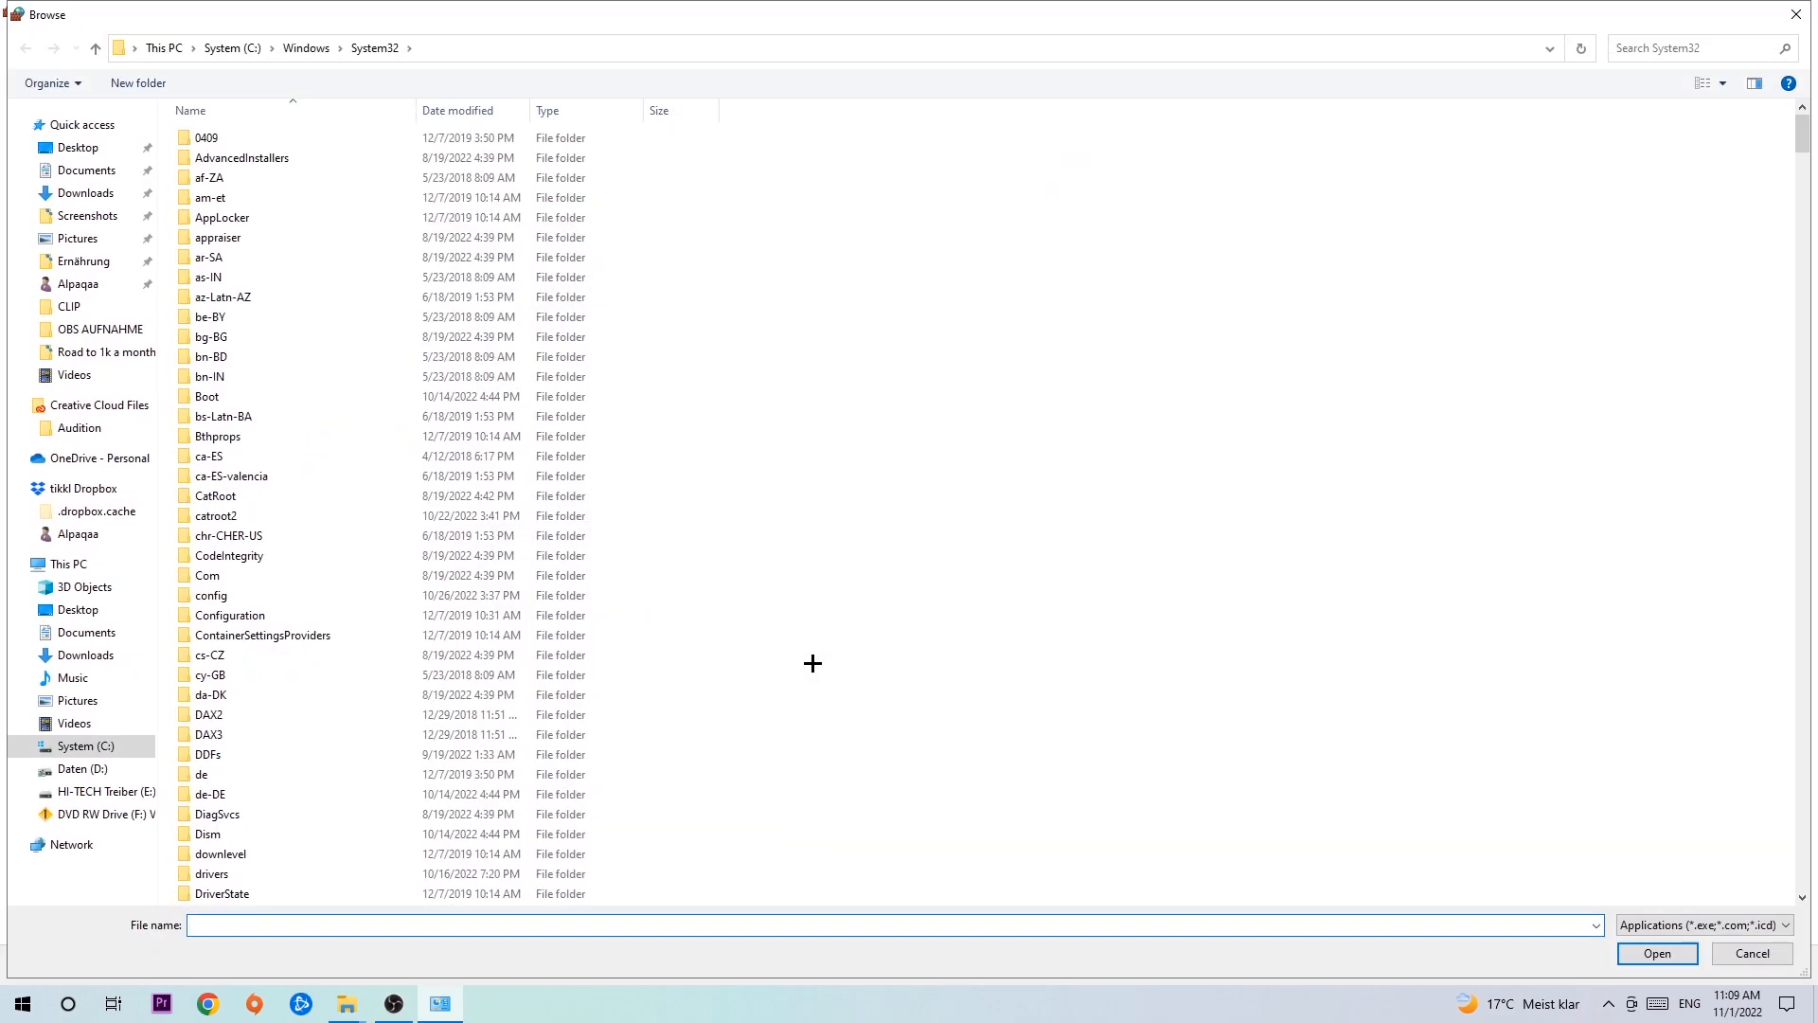
mouse_move(802, 650)
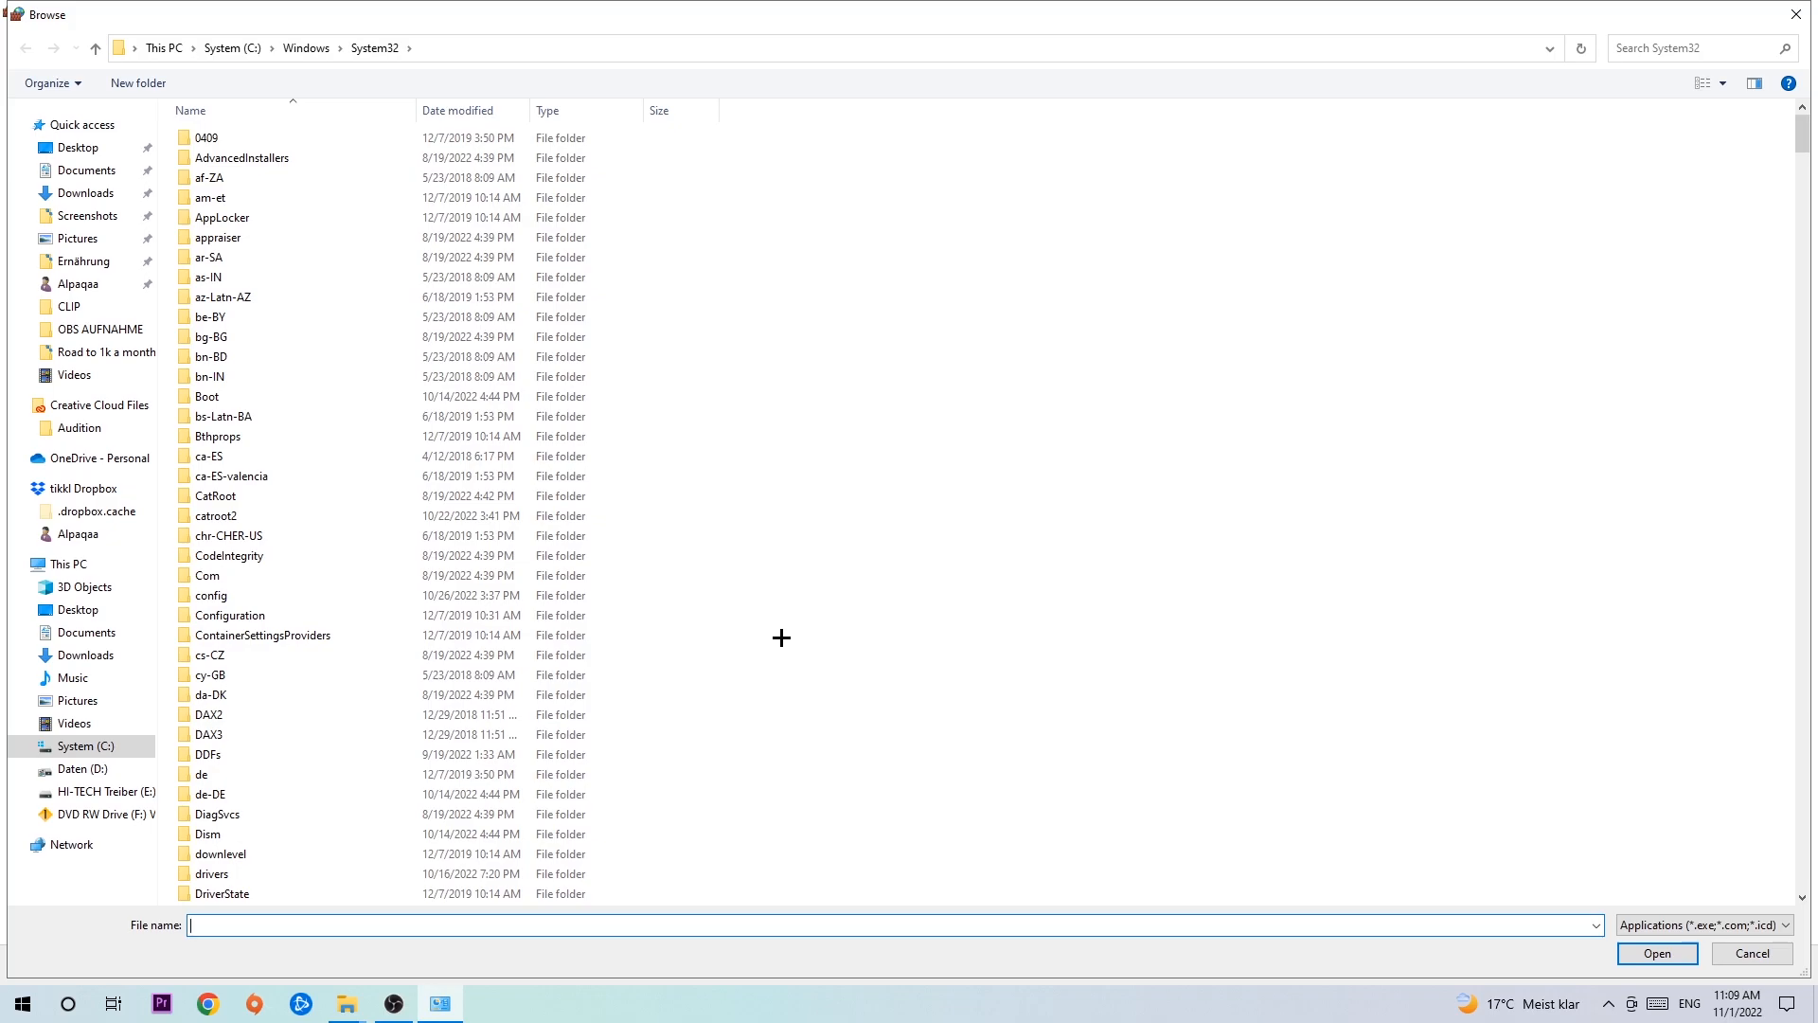
mouse_move(780, 618)
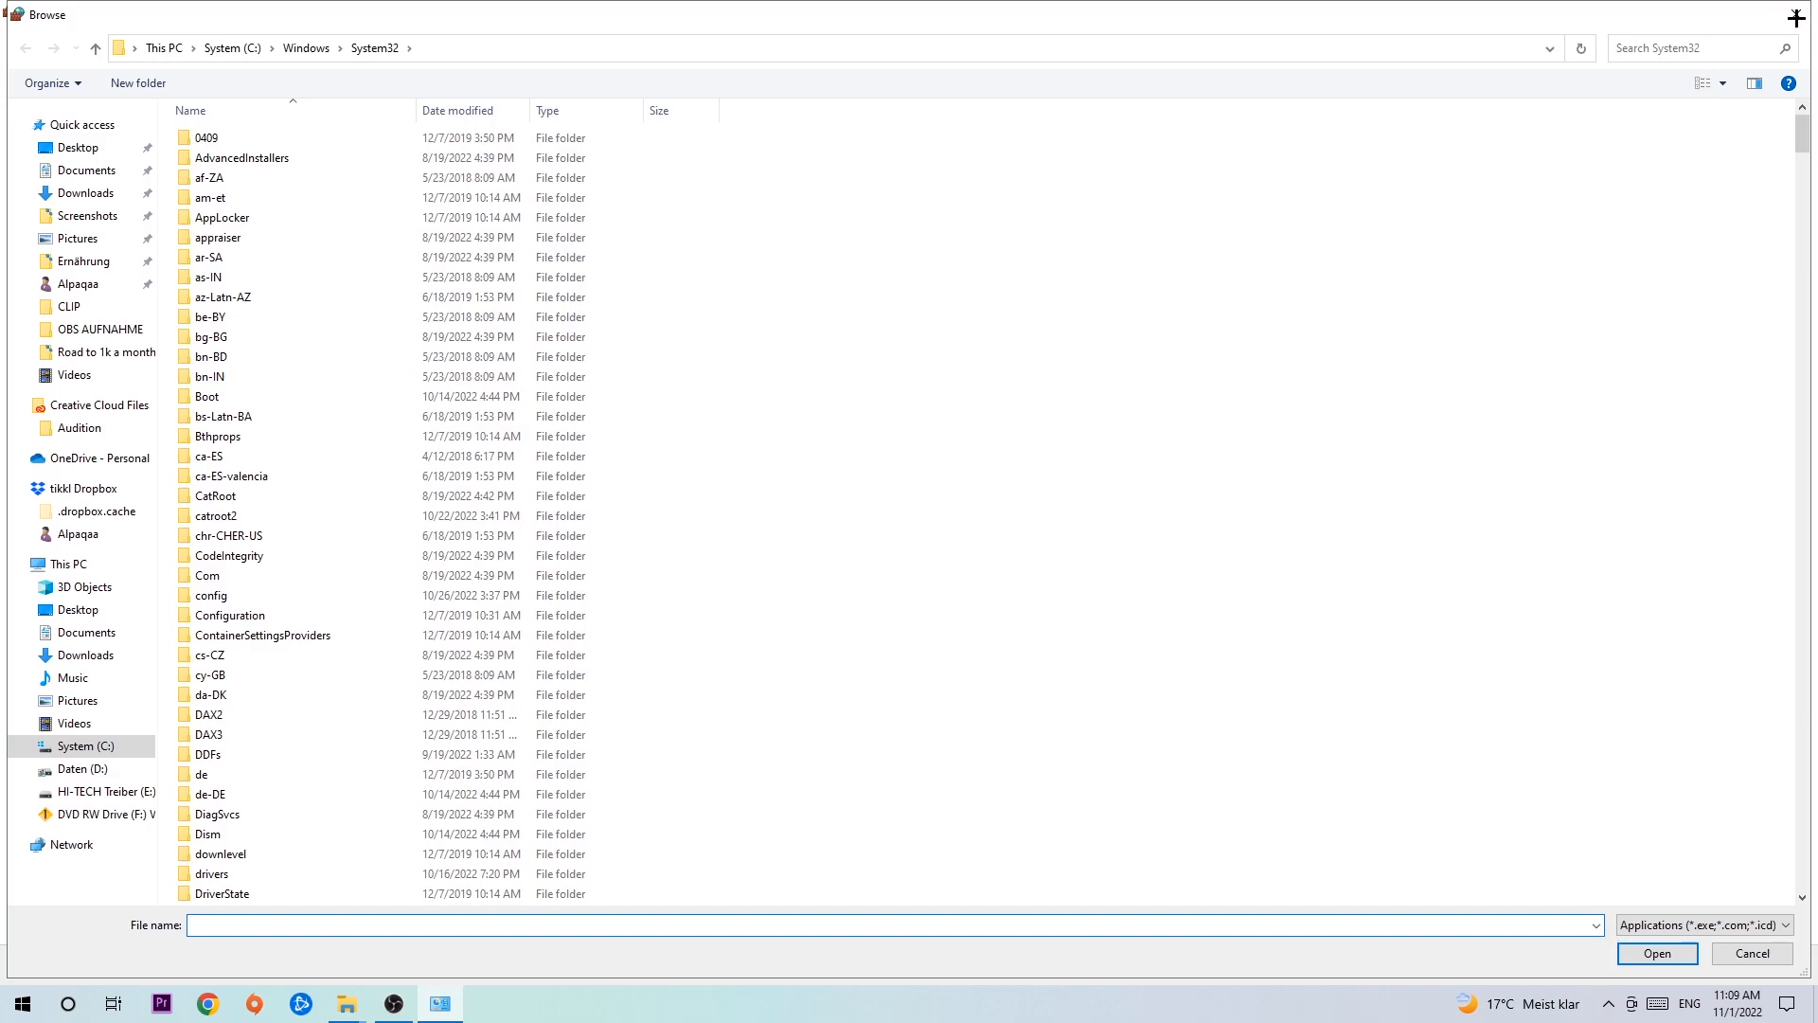
click(1749, 951)
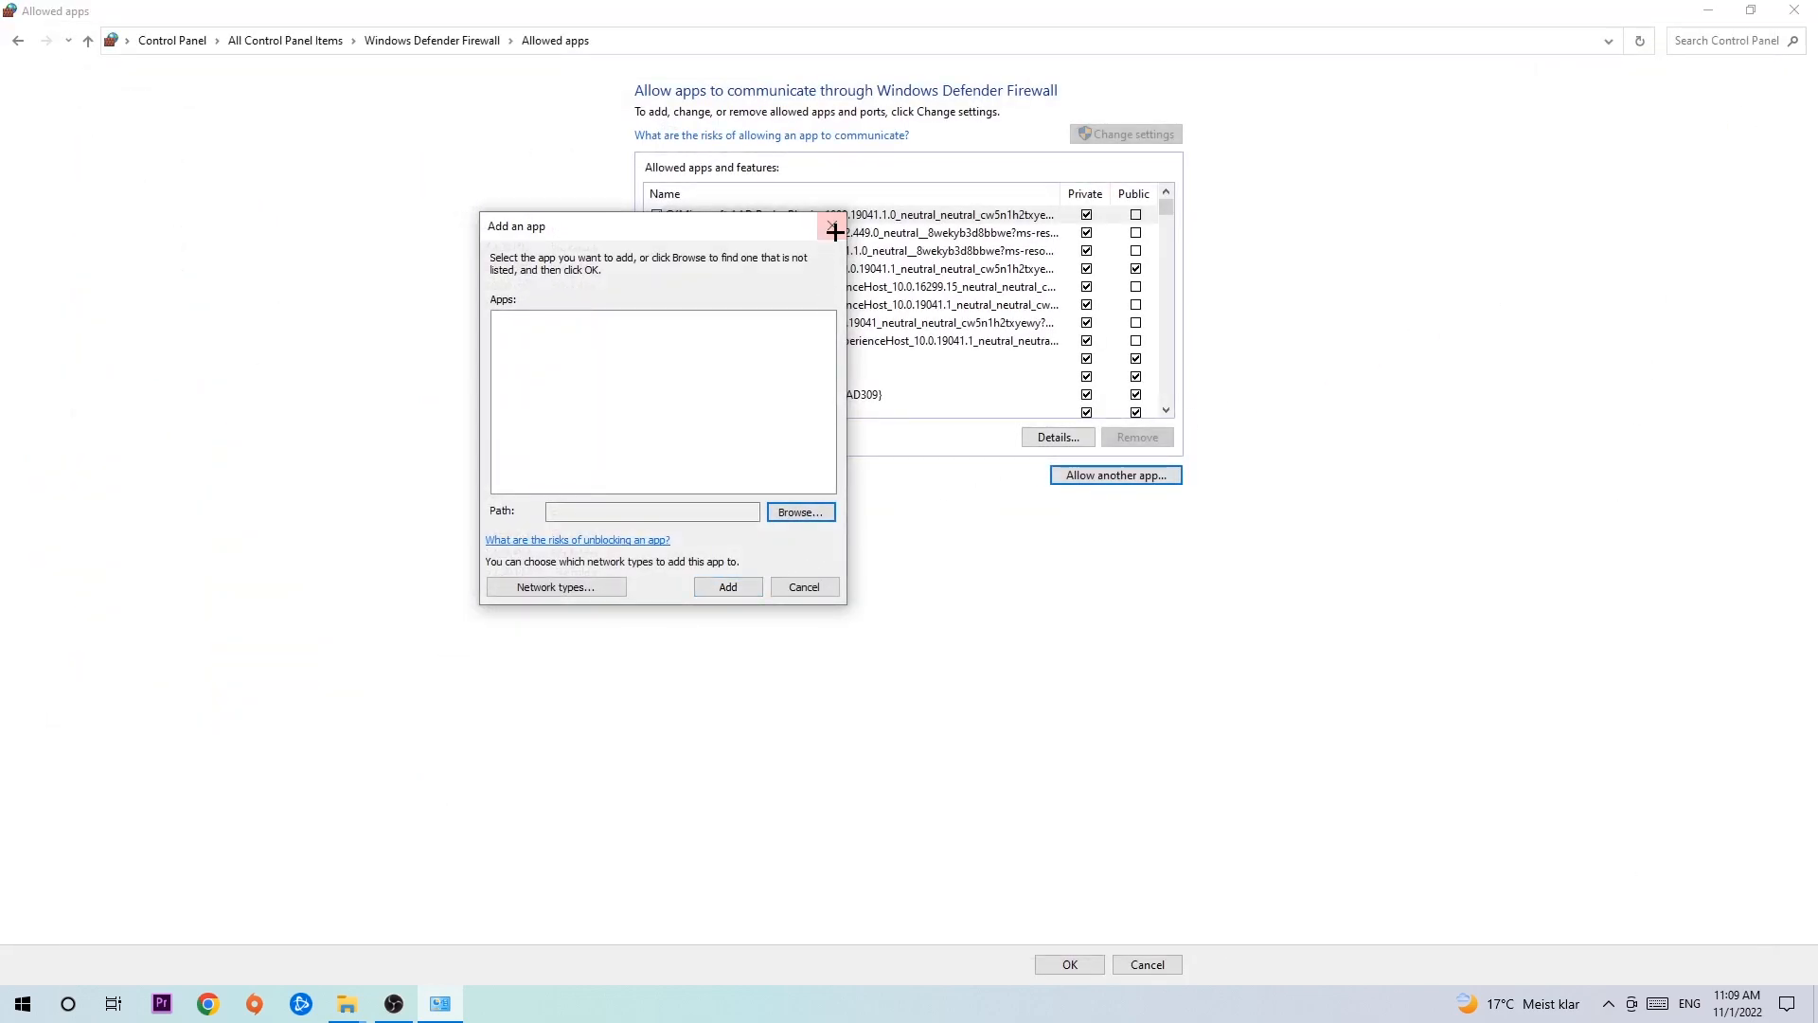